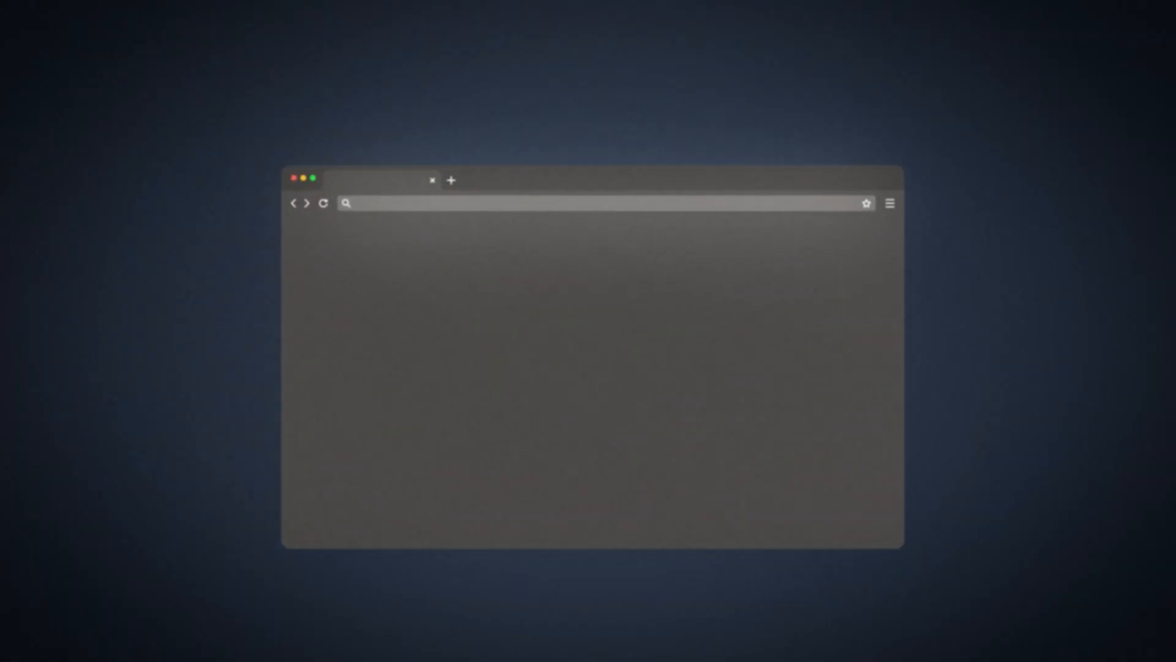
- Browse to the ASUSTOR ADM 5.1 page and scroll to its Post-Quantum Cryptography Ready section
text(https://google.com)
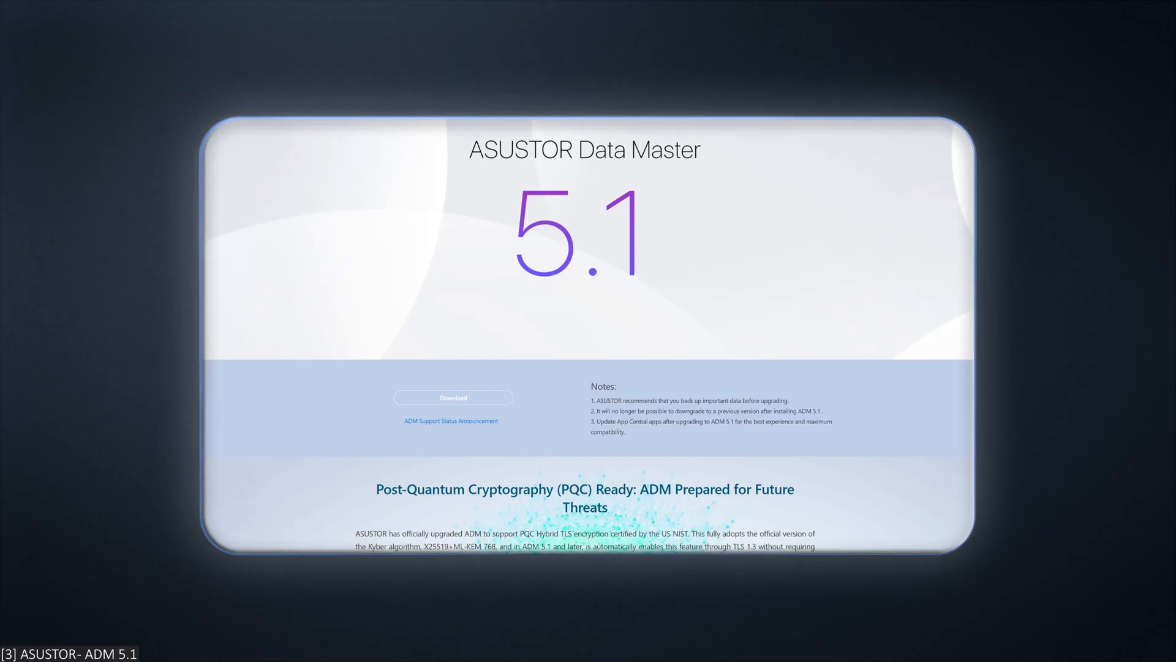
scroll(down, 3)
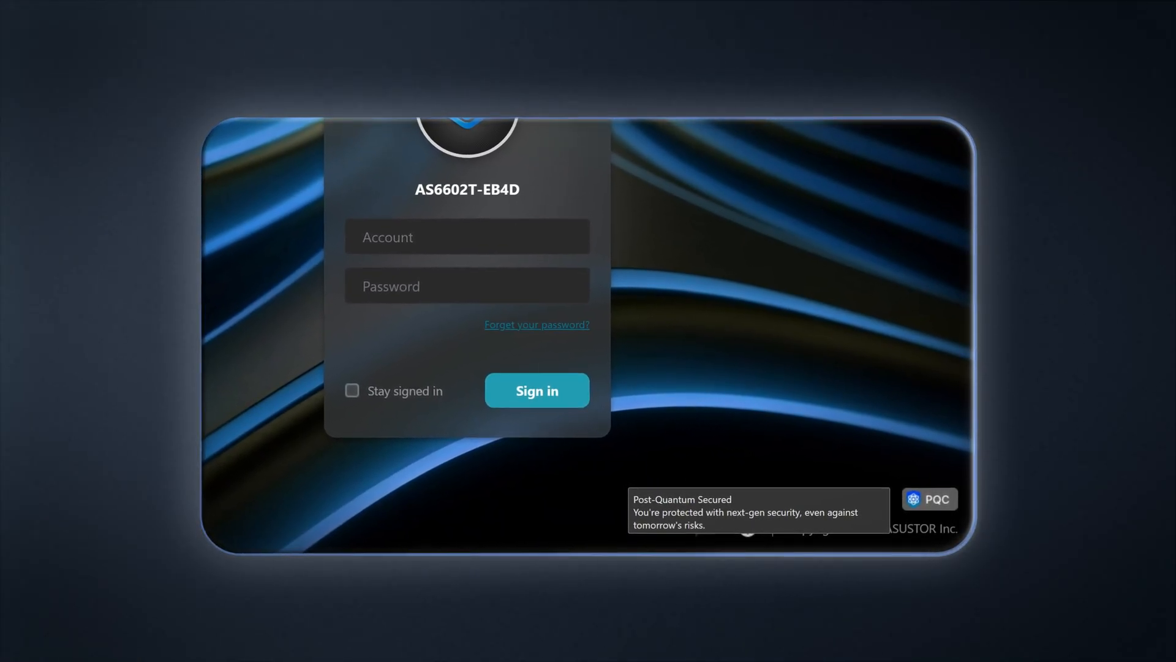
- Sign in to the AS6602T-EB4D NAS, reaching the ADM desktop with its post-quantum badge
click(536, 390)
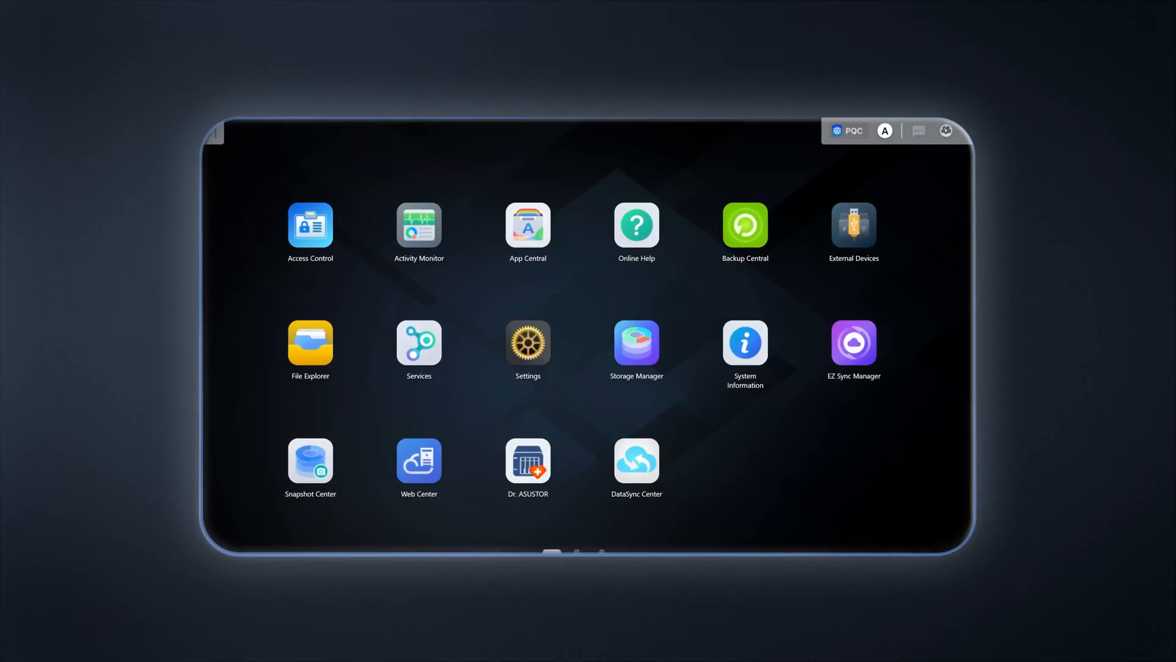